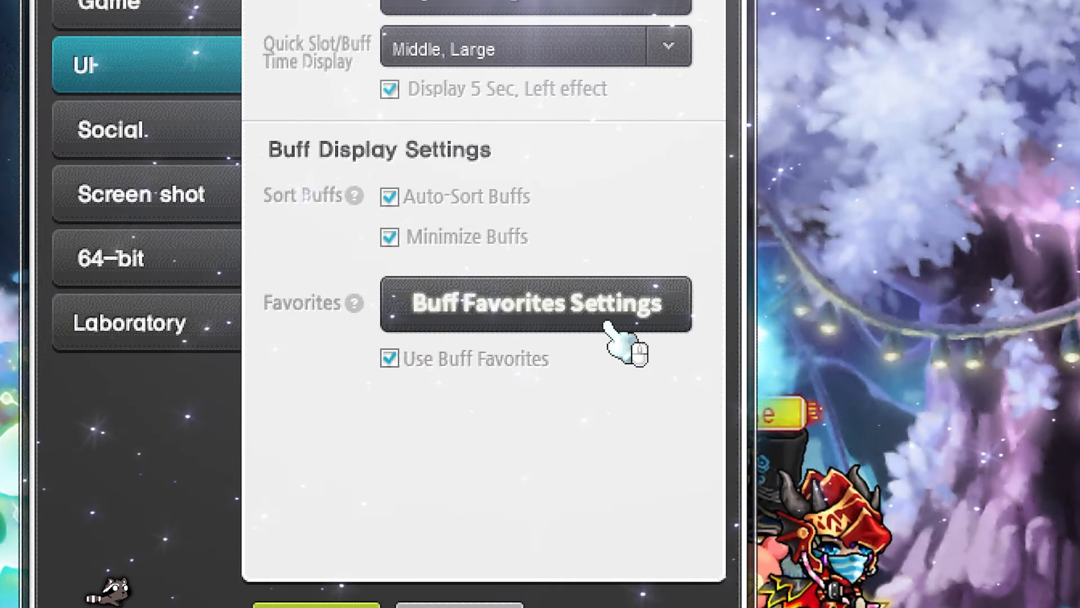
- Bring up Buff Favorites Settings from the Buff Display Settings in the UI tab
left_click(535, 303)
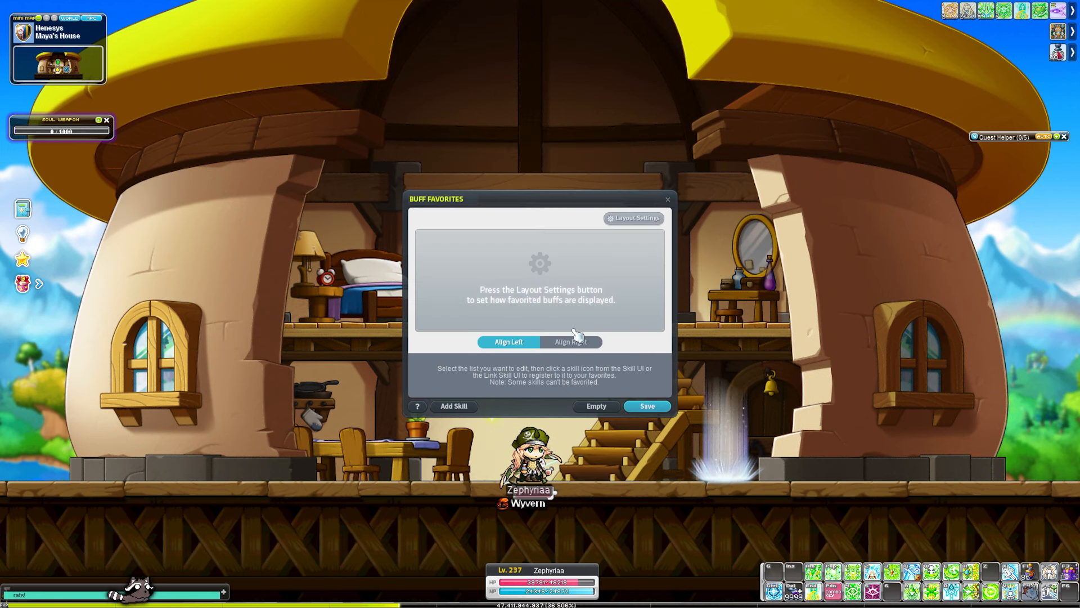
- Save a Buff Favorites layout of 5 rows with 10 slots each
left_click(632, 217)
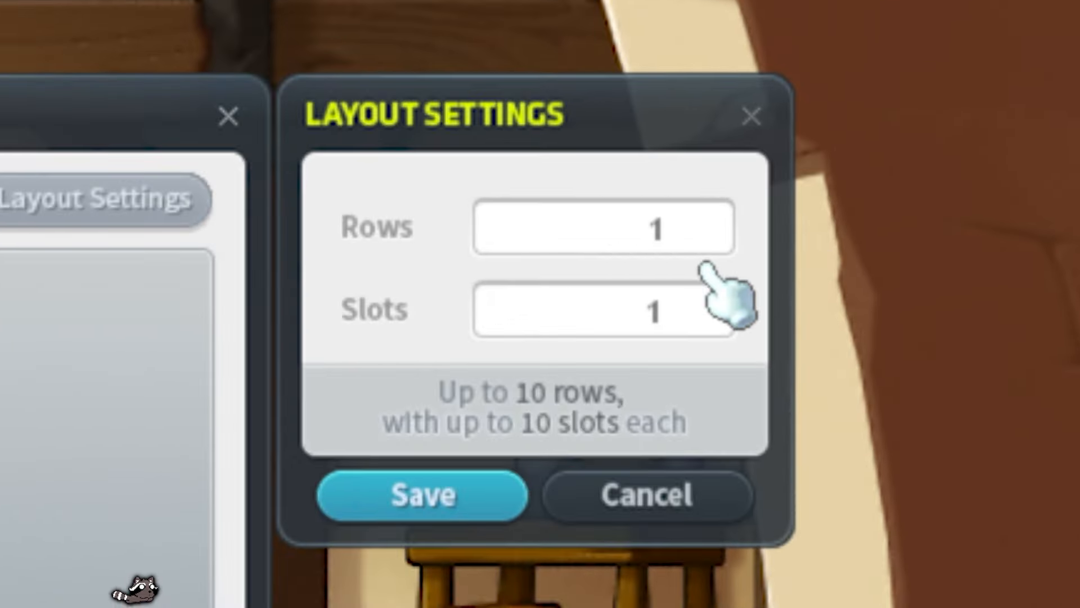
type("5")
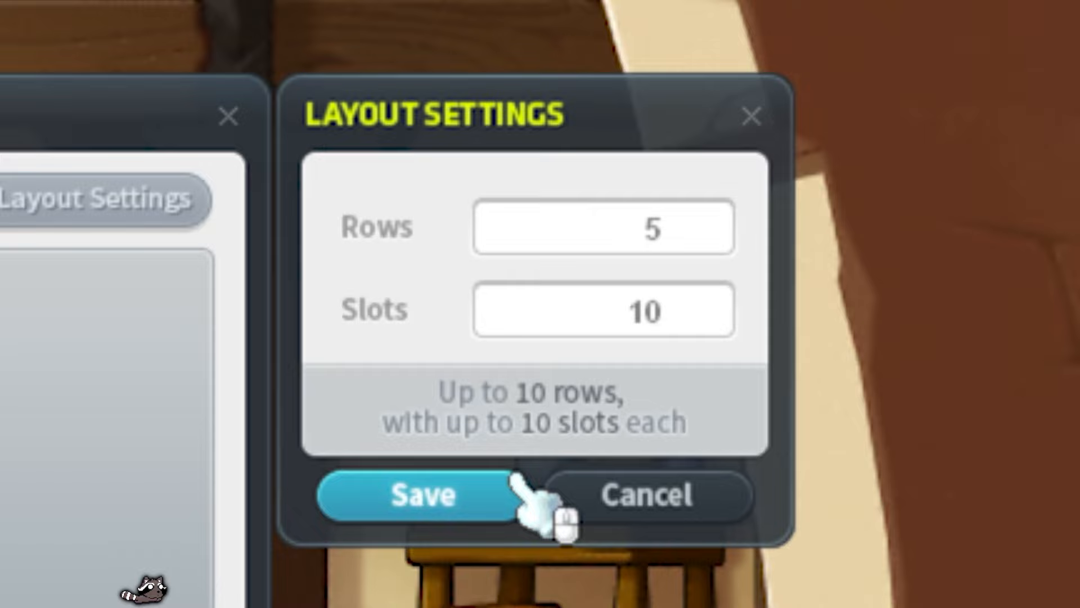
left_click(420, 495)
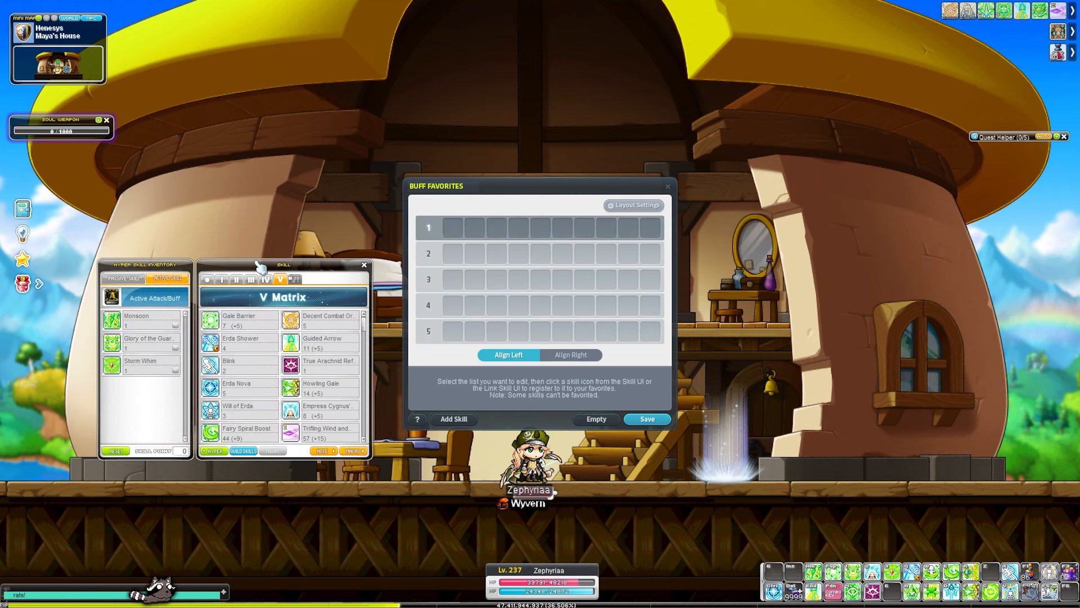
mouse_move(291, 342)
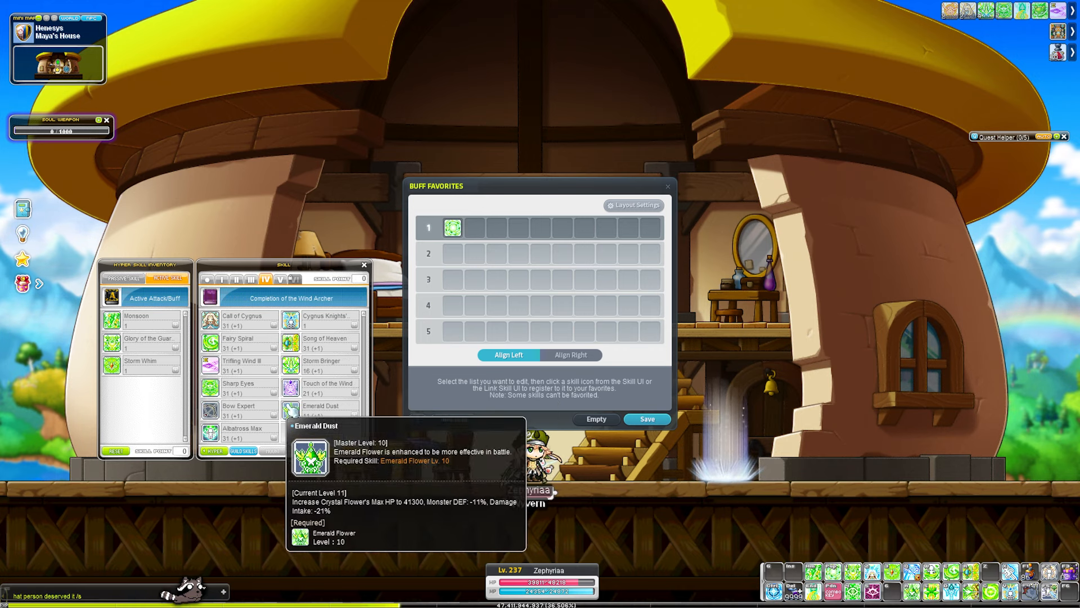
mouse_move(312, 363)
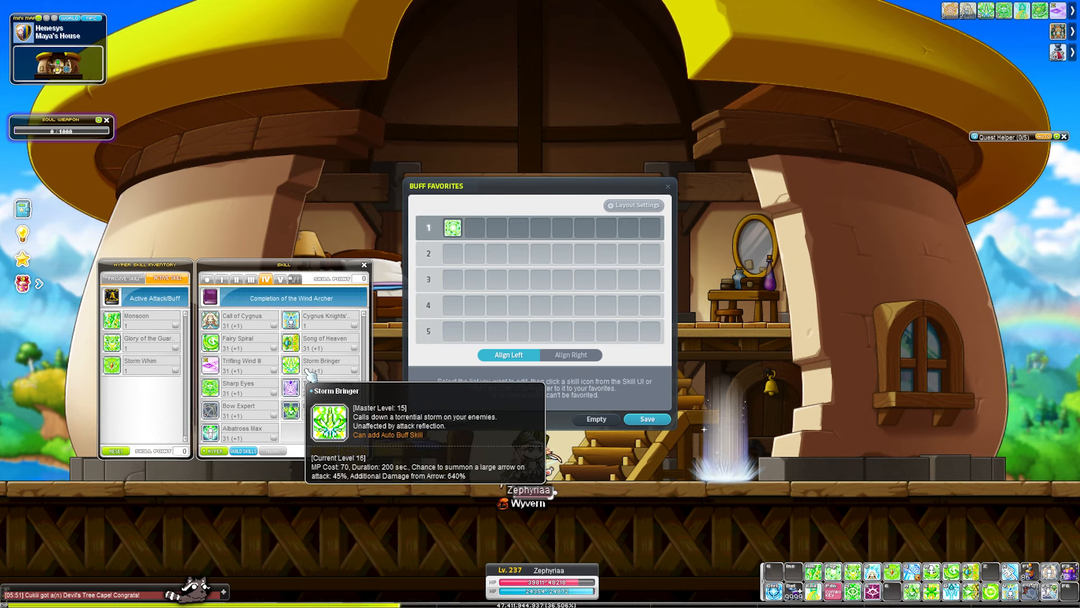
- Switch the skill book to another job's tab after registering the first buff in row 1
left_click(250, 279)
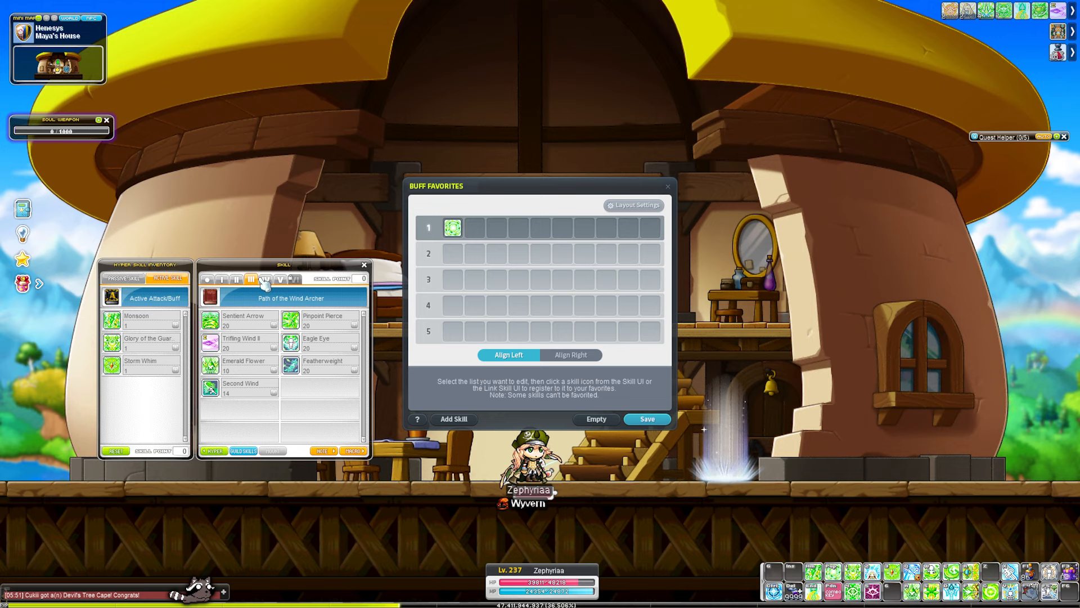
- Select favorites row 2 and register two buff skills from the first job's tab
left_click(263, 279)
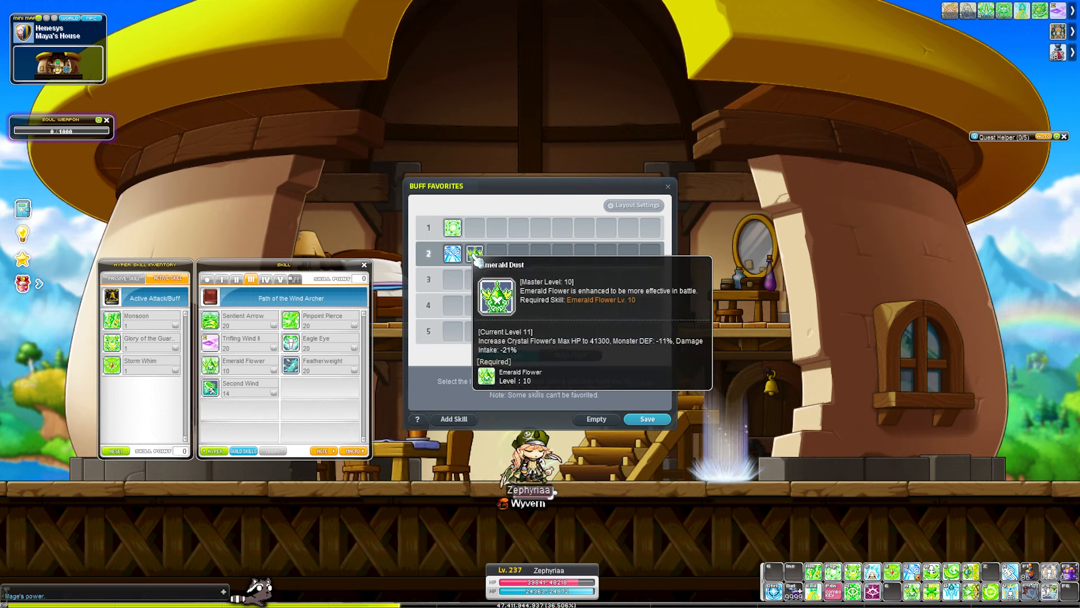
left_click(220, 279)
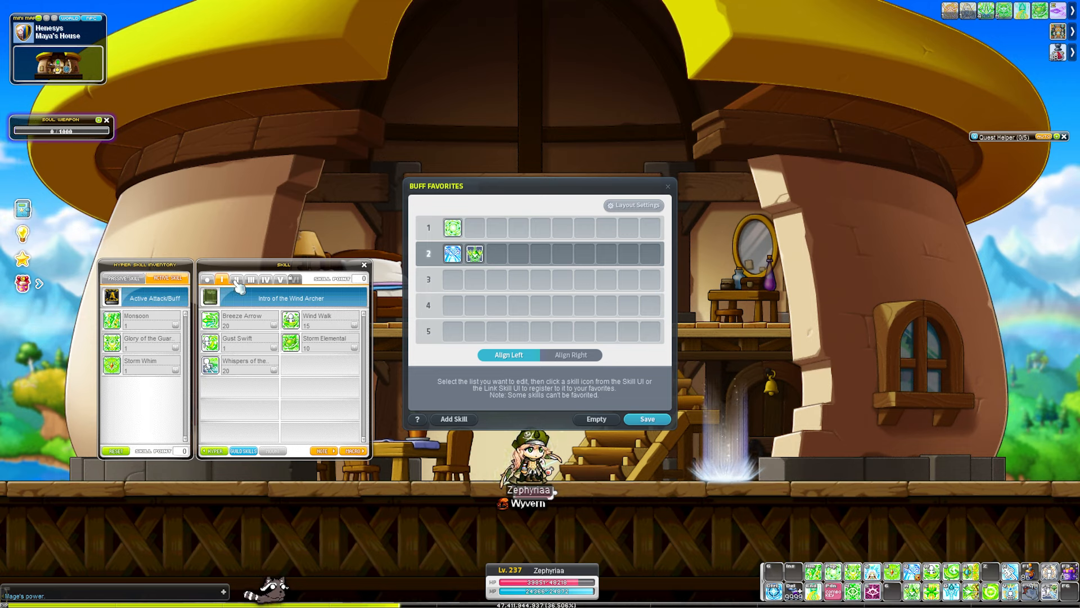
- Select favorites row 3 and show the V Matrix skills in the skill book
left_click(219, 279)
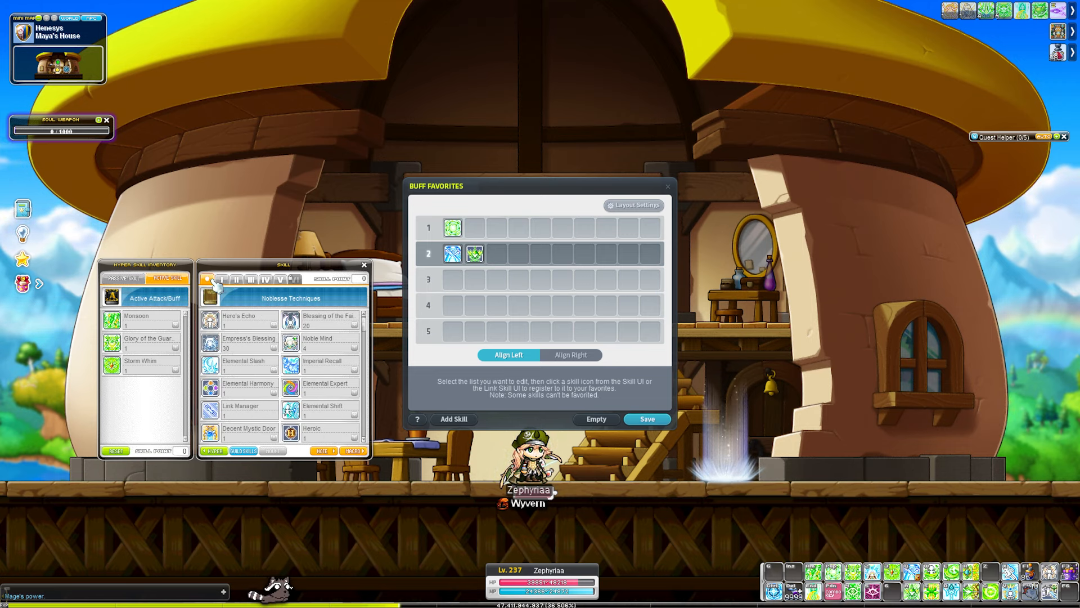
left_click(280, 280)
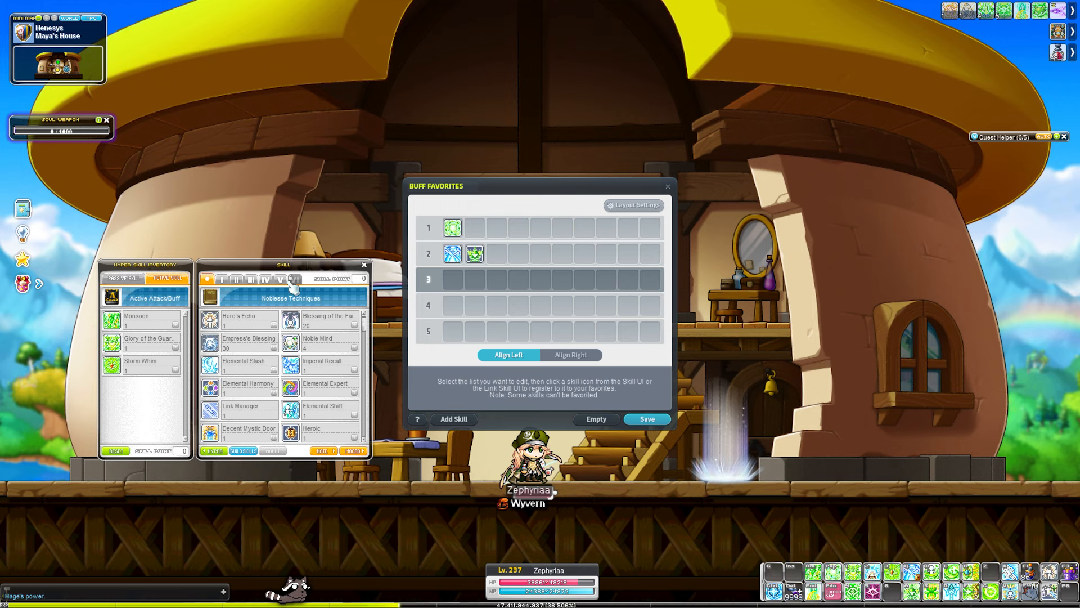
left_click(280, 279)
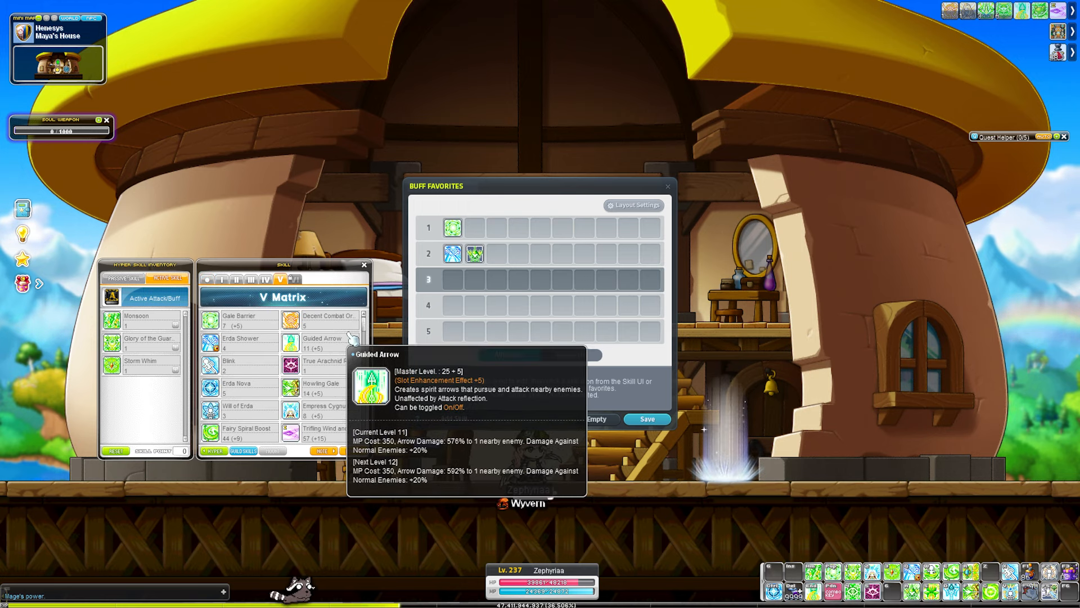